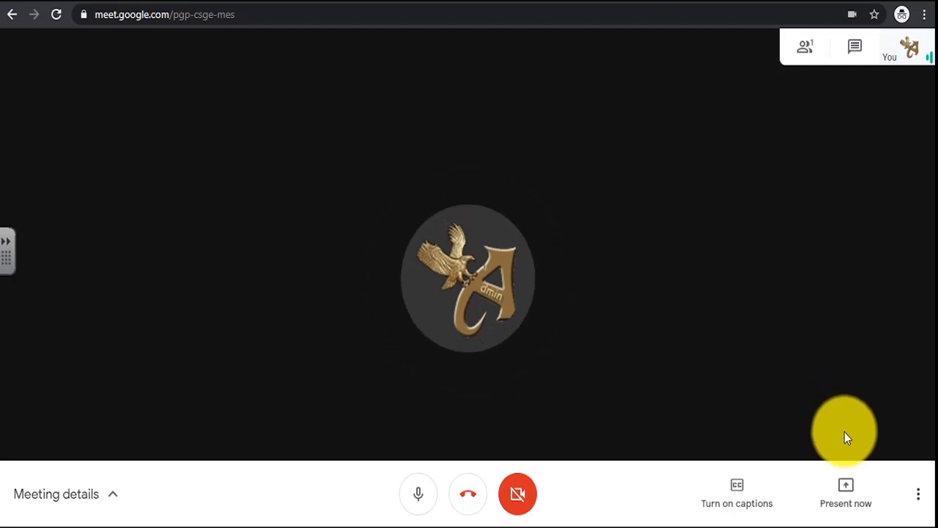
Show the Present now choices for sharing to the Meet call
click(846, 492)
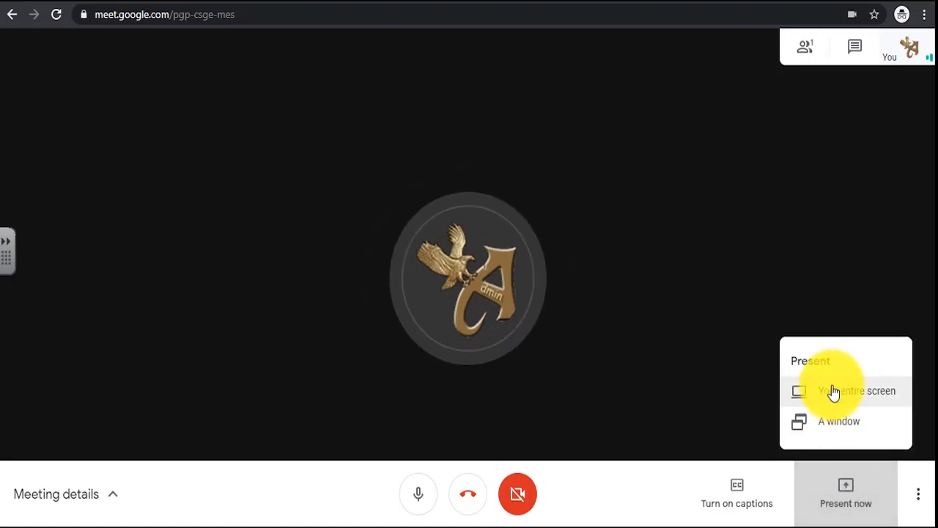
Share the entire screen to the call, showing the PowerPoint presentation
click(857, 390)
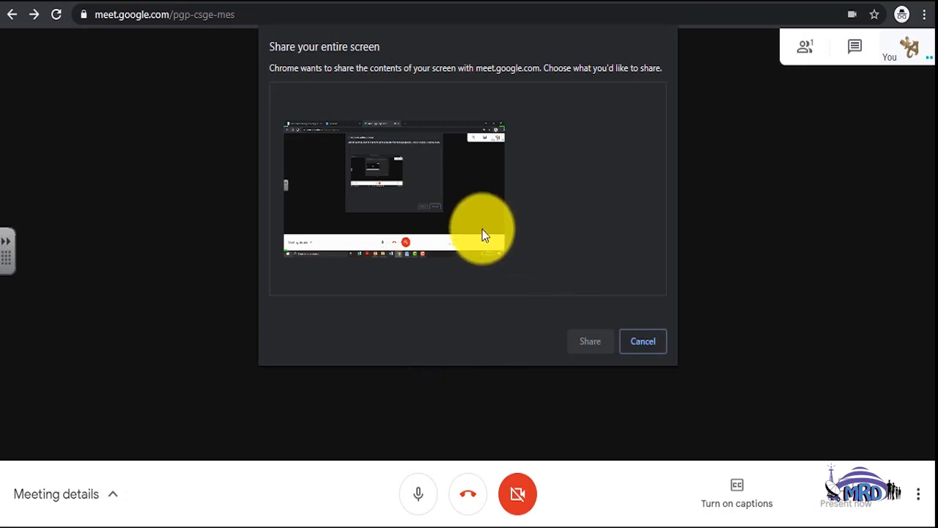
click(392, 190)
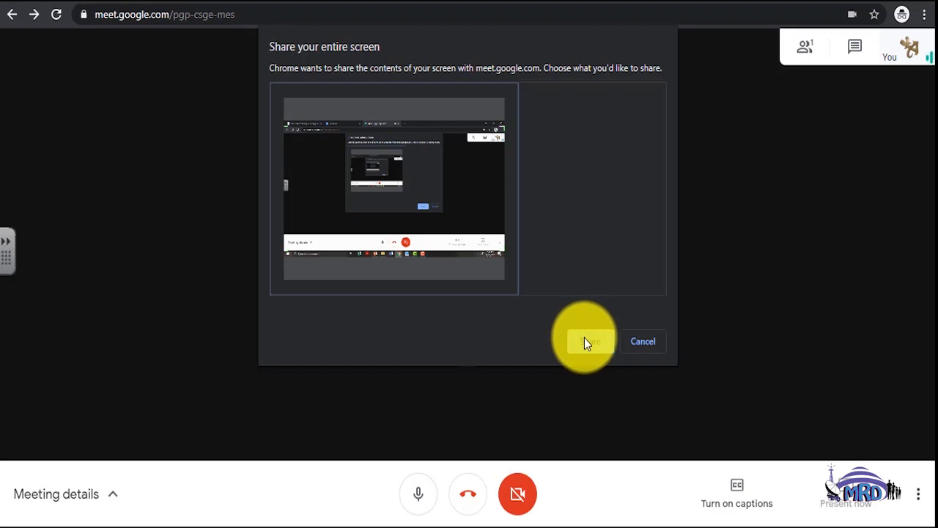
click(589, 340)
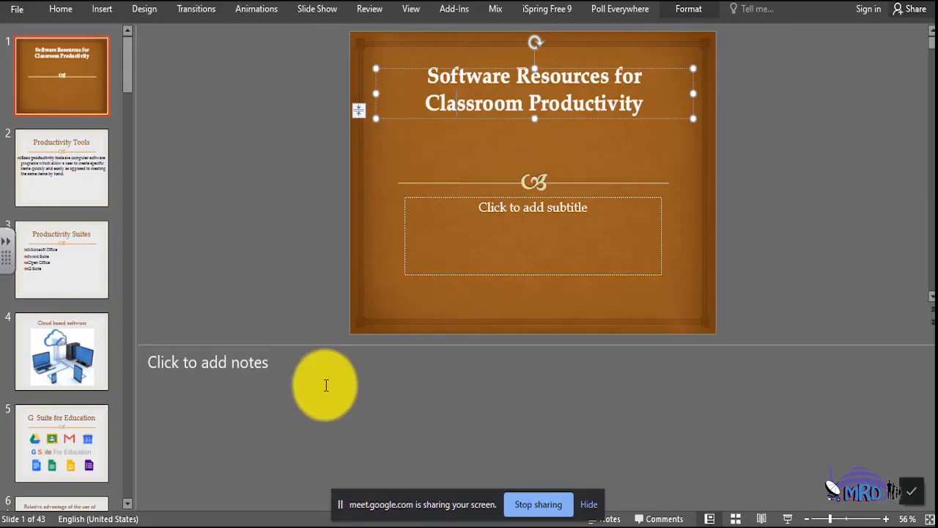
mouse_move(287, 62)
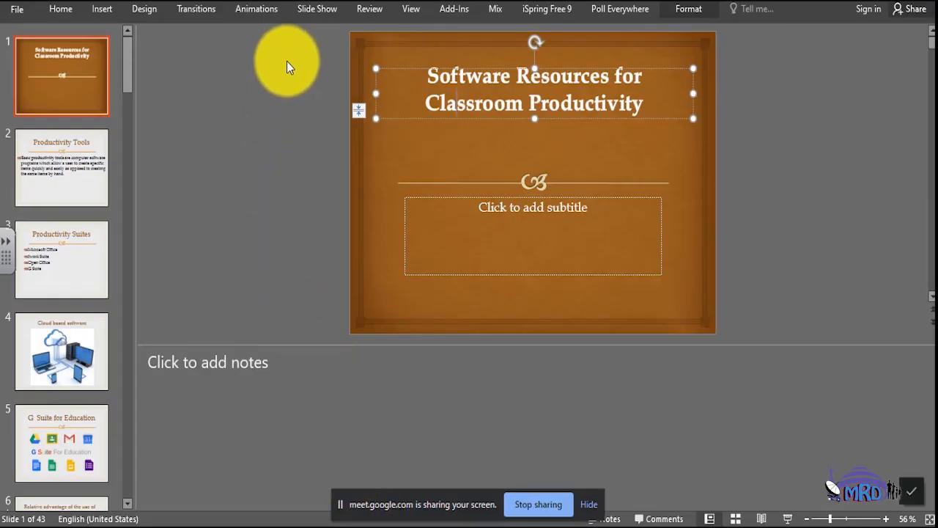
Switch to the Slide Show ribbon options for the Software Resources presentation
click(317, 9)
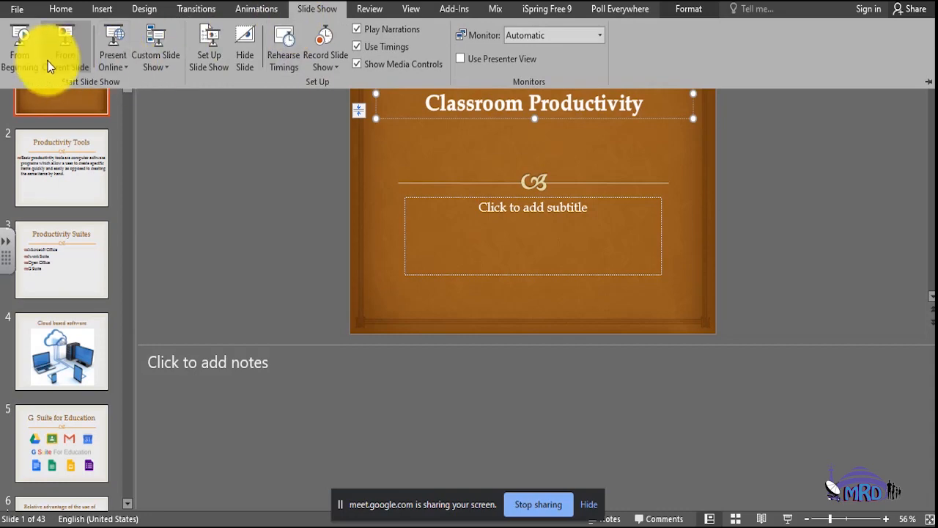
Run the slideshow full screen from the beginning, shared to the call
click(21, 46)
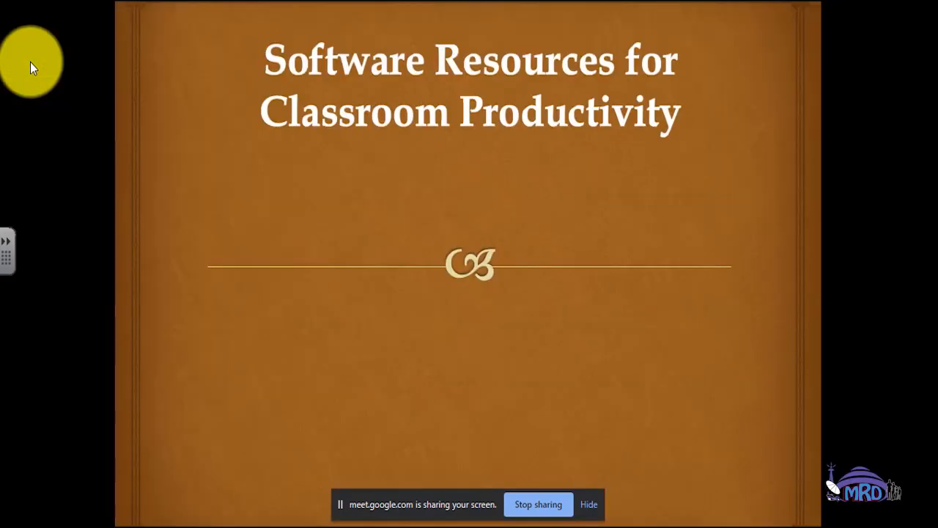
mouse_move(501, 267)
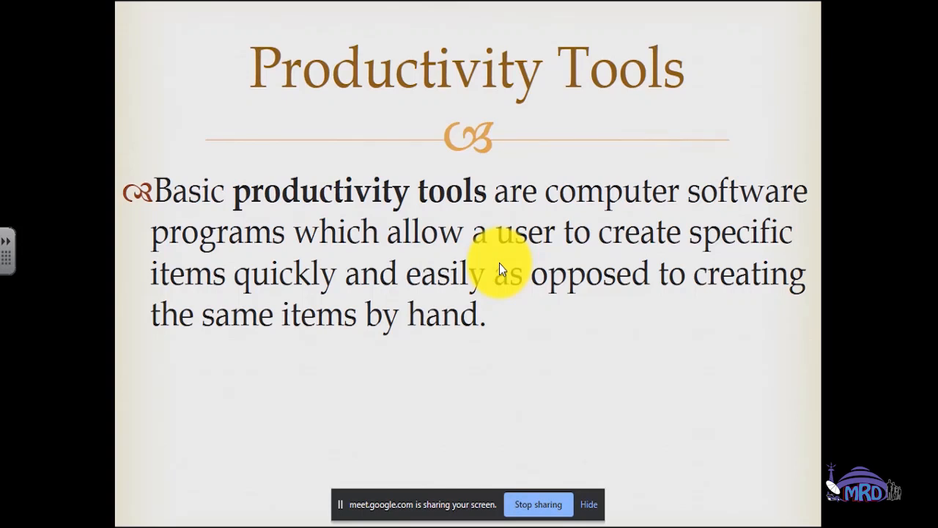
mouse_move(650, 346)
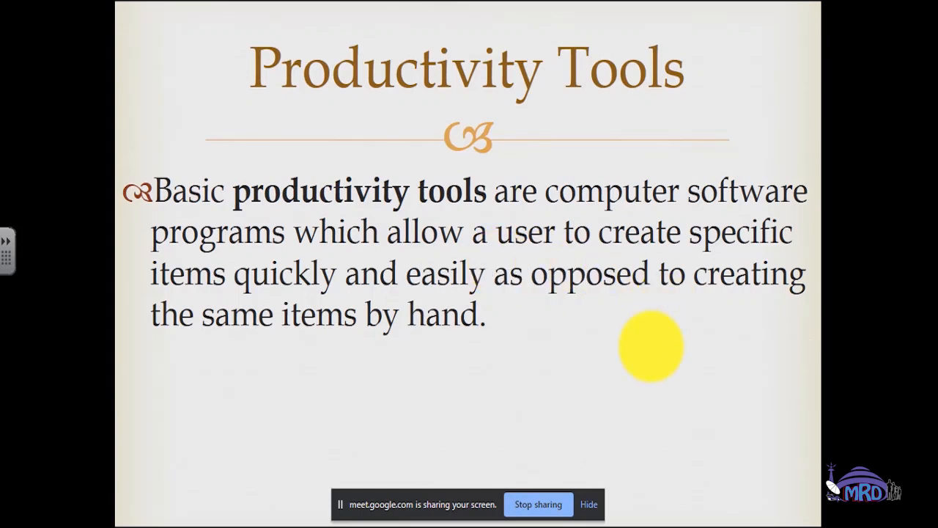